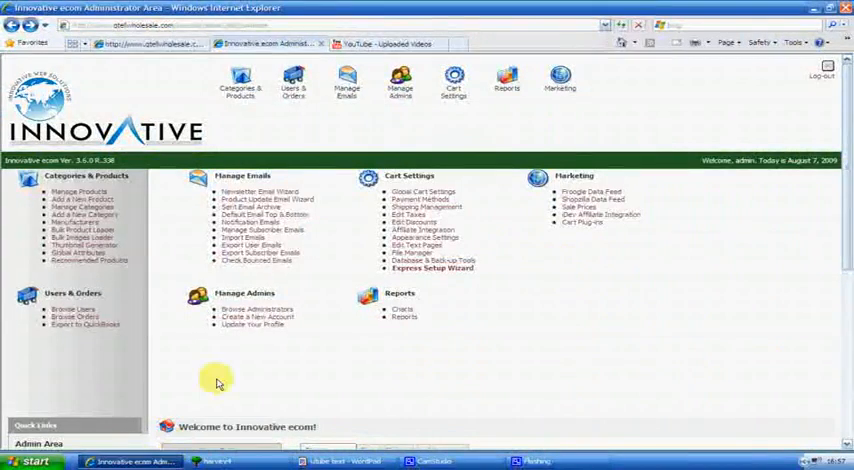
Show the Users & Orders menu options, including Export to QuickBooks.
left_click(292, 78)
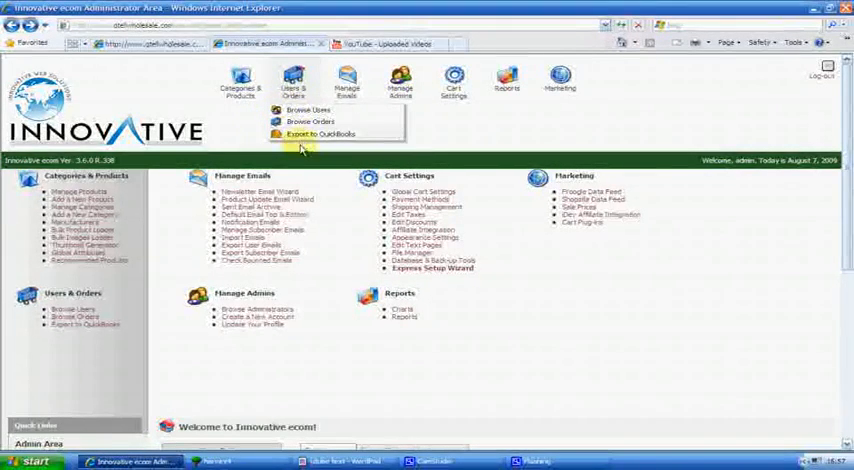
mouse_move(304, 138)
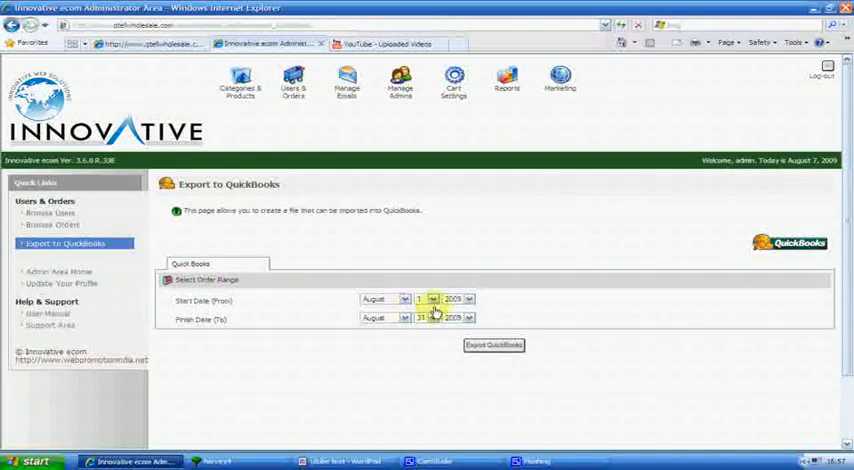
Set the start order date day so start and finish dates are August 1, 2009.
left_click(474, 300)
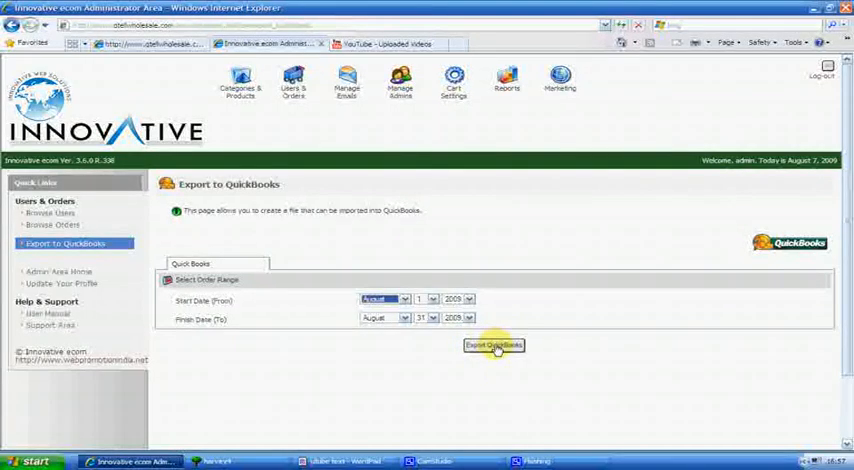
mouse_move(468, 272)
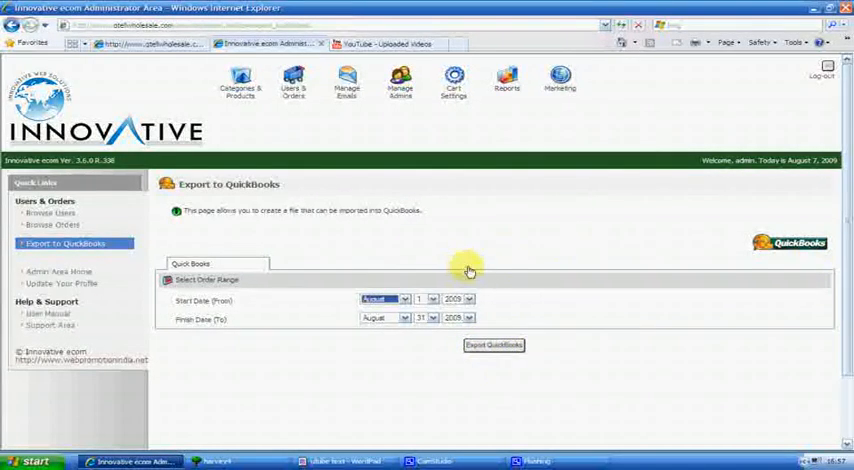
mouse_move(792, 248)
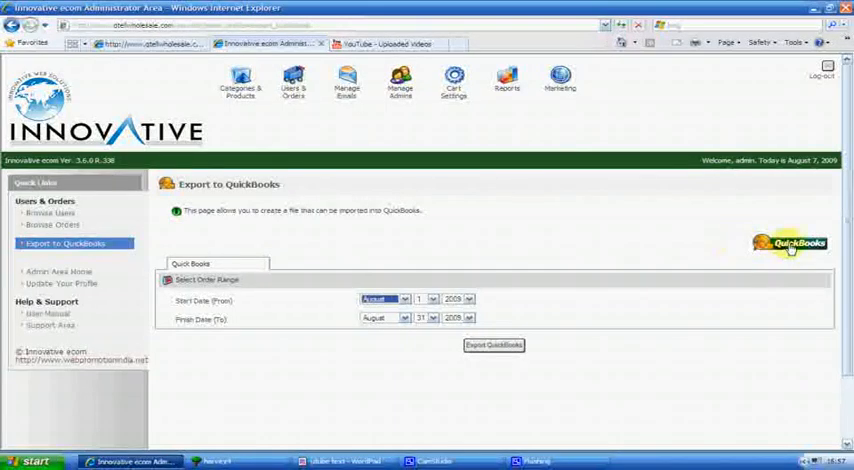